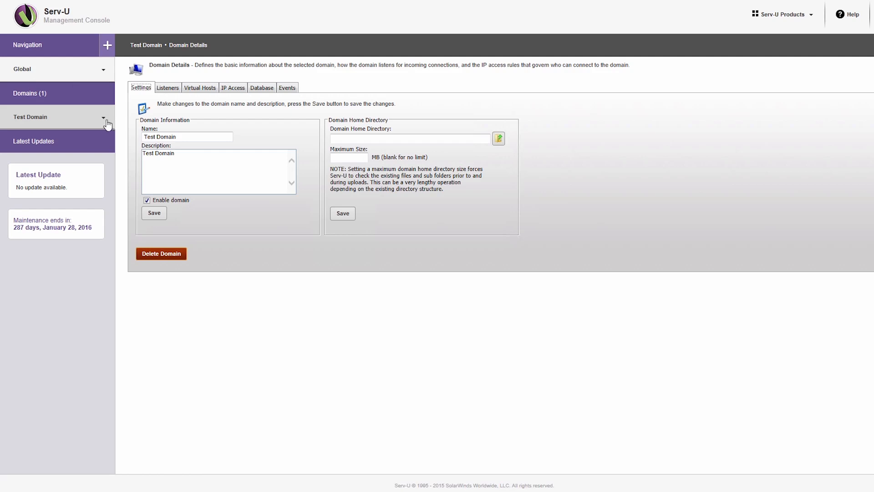
Show Test Domain's Users page with its Windows Authentication settings.
click(56, 117)
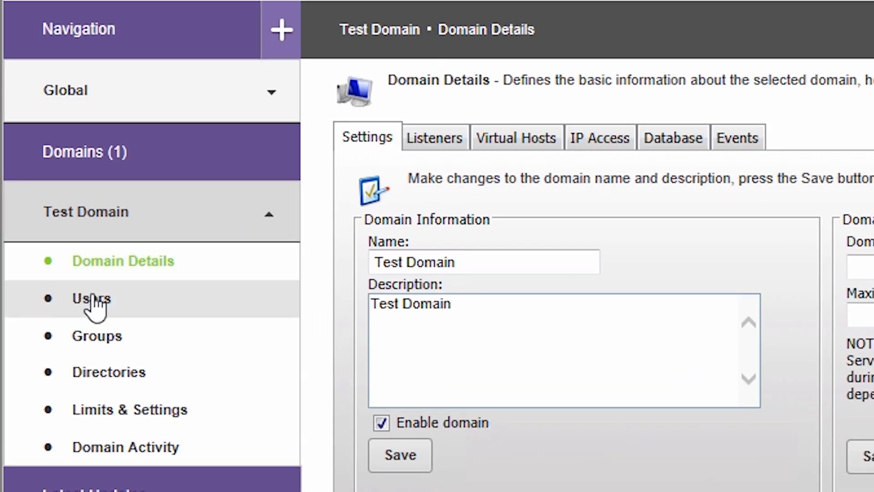
click(91, 298)
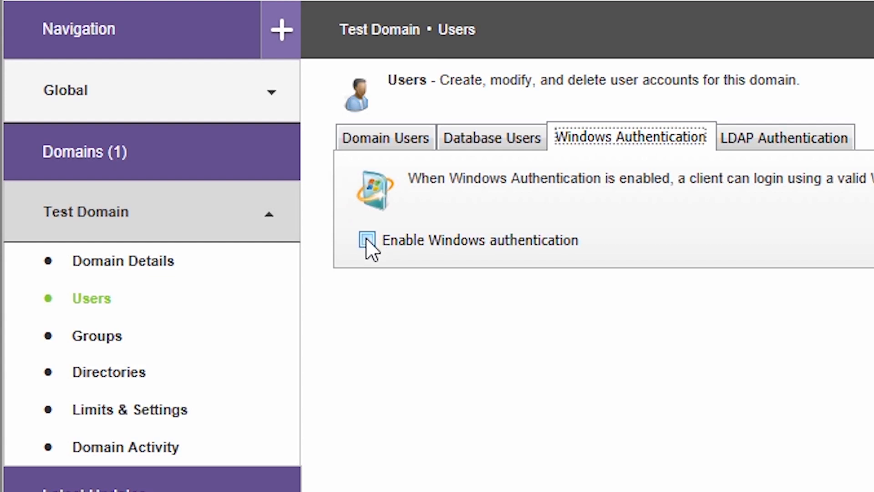
Enable Windows authentication using Windows User Group home directories, set domain name TUL, and save.
click(367, 240)
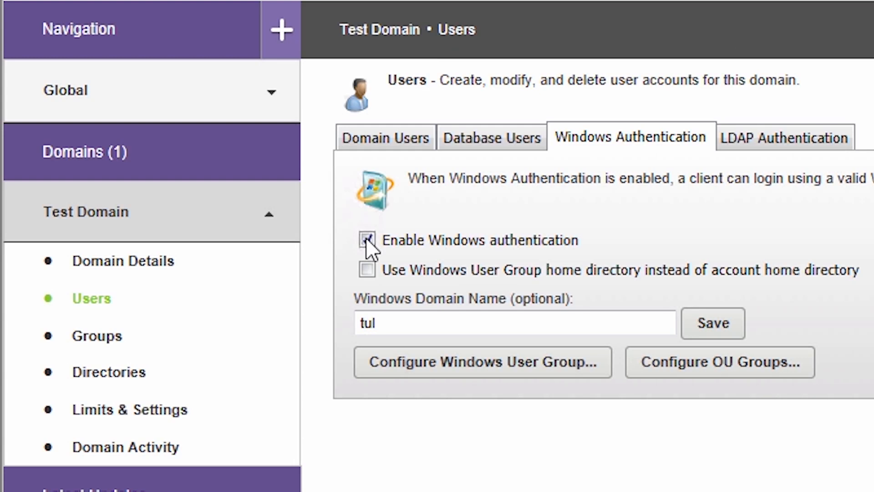
click(367, 269)
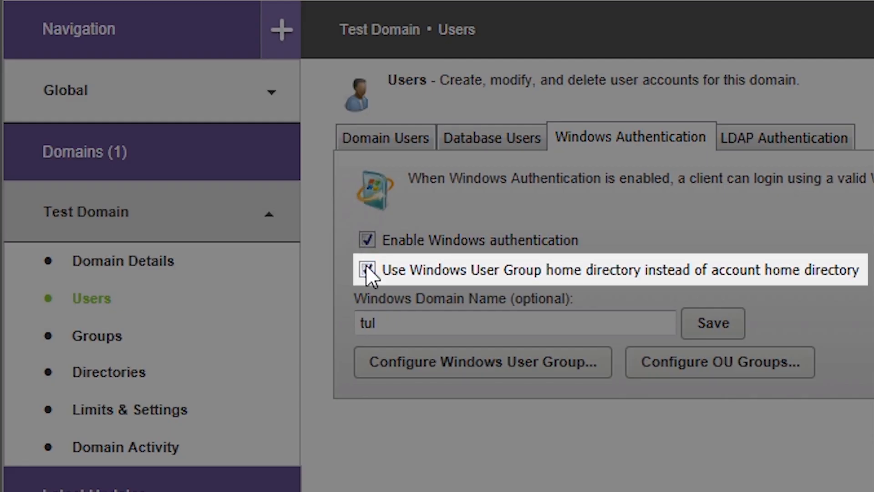
click(367, 269)
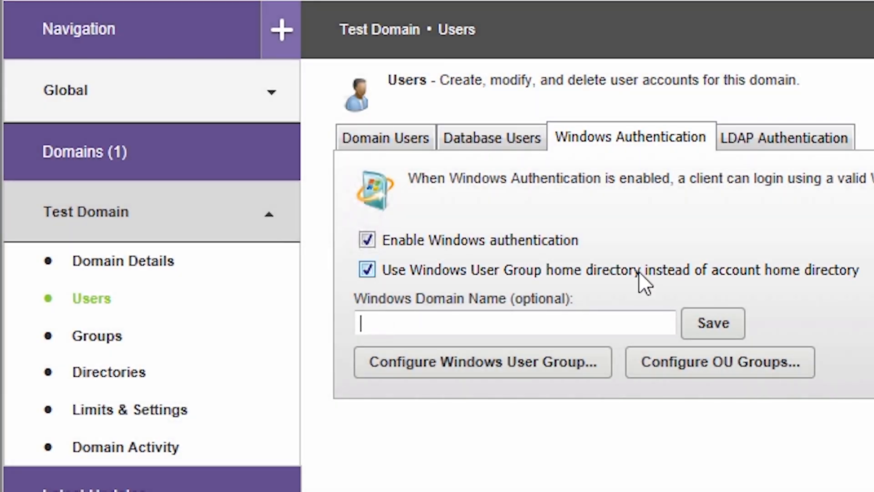
text(TUL)
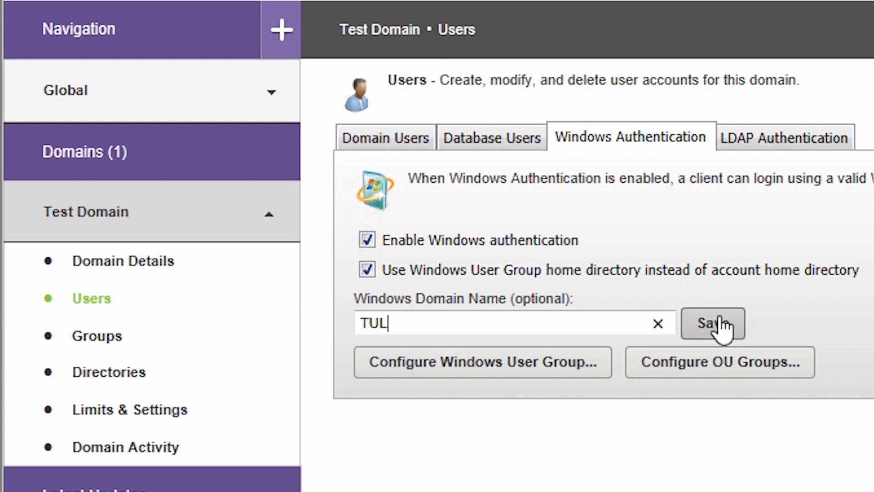
click(712, 323)
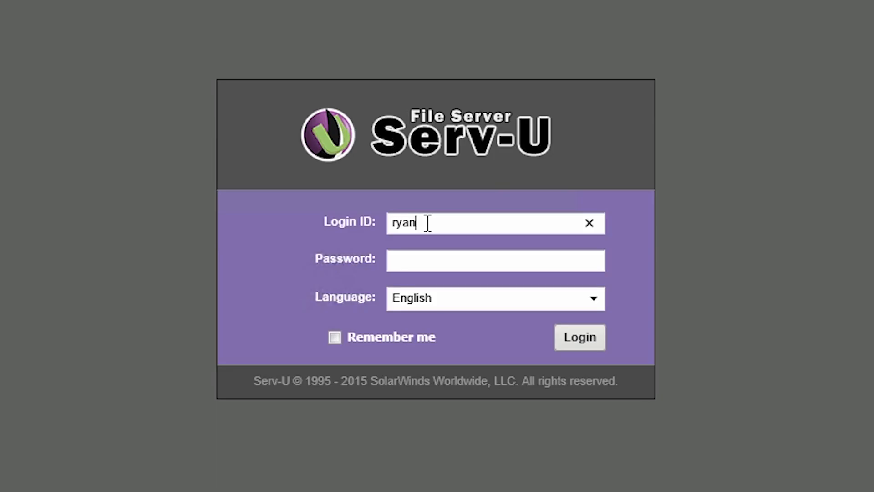
Sign back in to the Management Console with the test ID and password.
text(•)
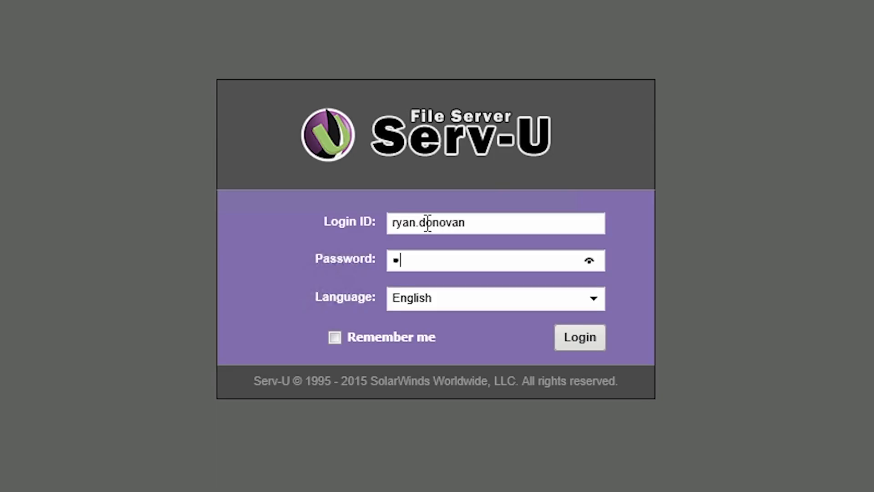
text(password)
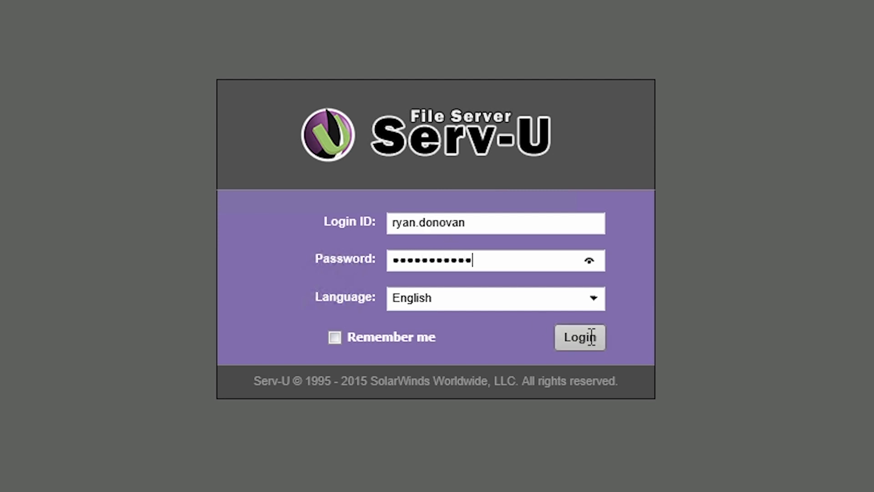
click(579, 337)
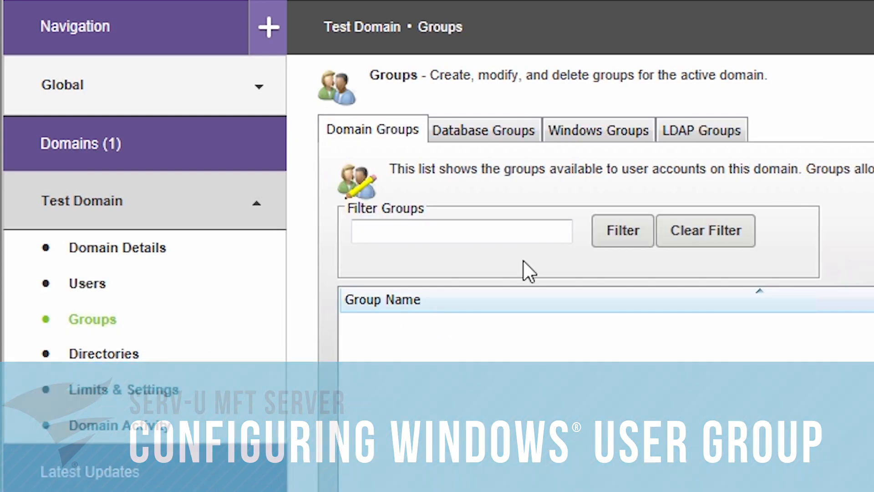
Show the Windows Groups list and bring up the Default Windows User Group's properties.
click(597, 131)
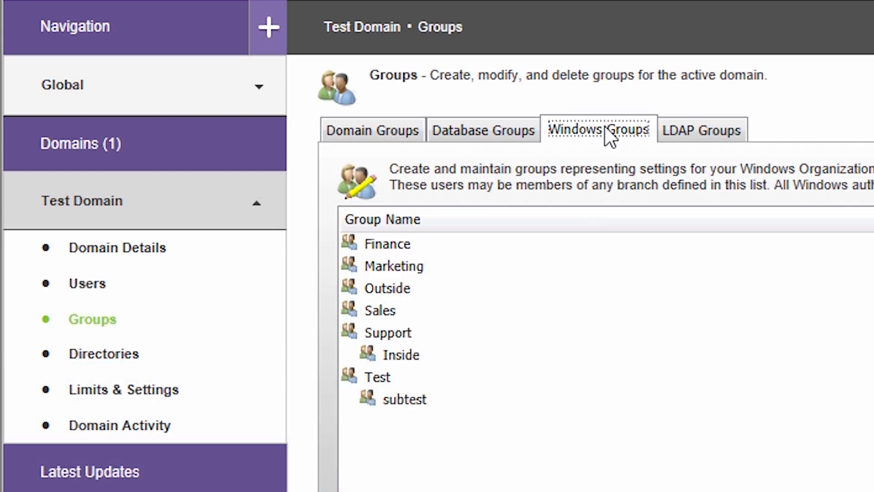
scroll(down, 3)
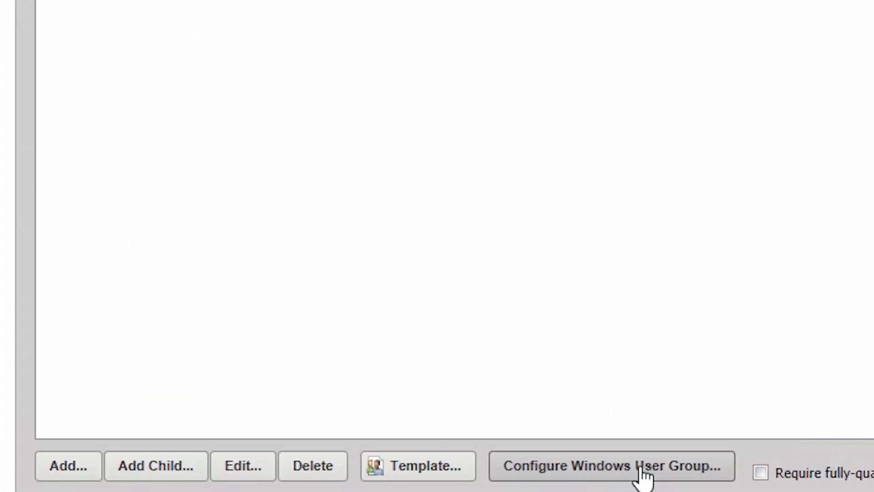
click(612, 466)
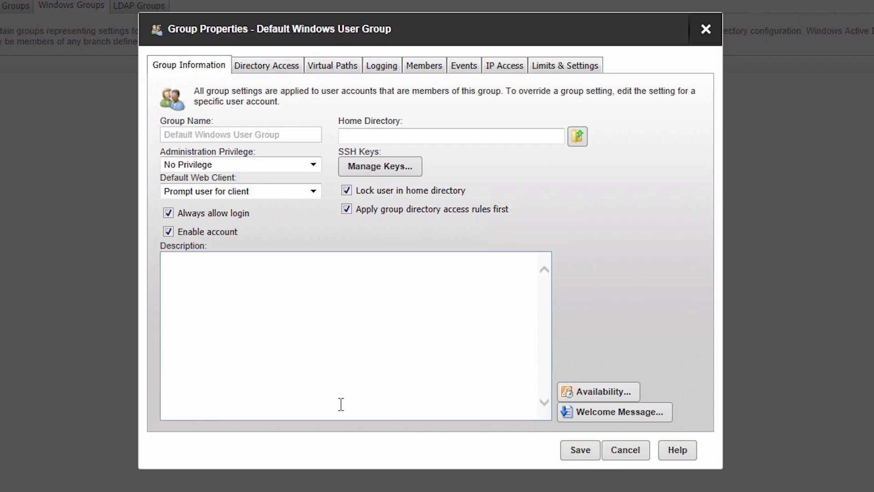
Review the group's IP Access rules and the next settings page in Group Properties.
click(503, 65)
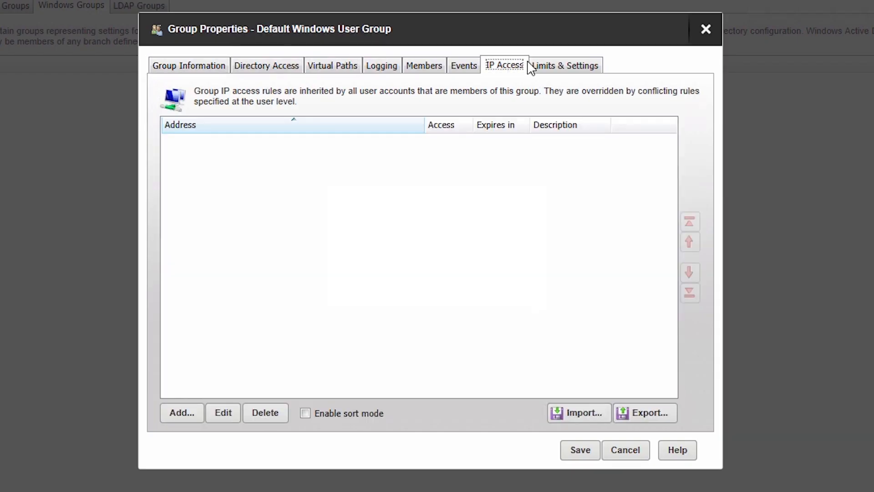
click(565, 66)
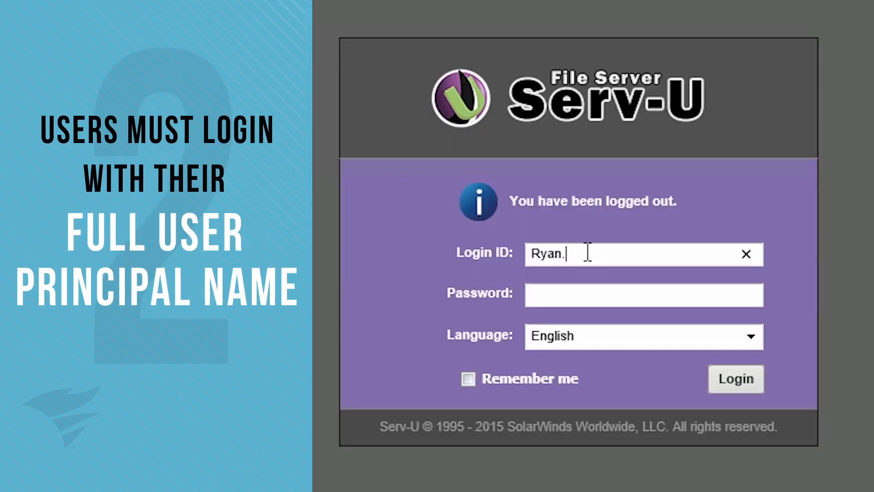
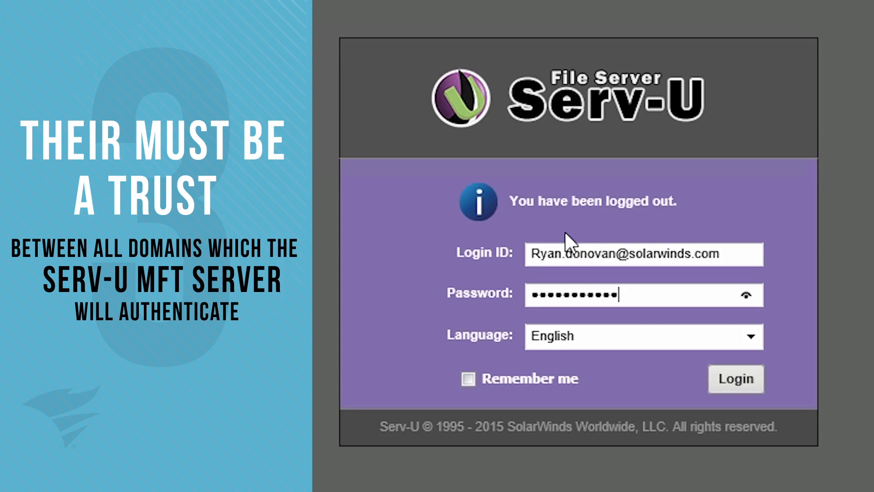
click(736, 379)
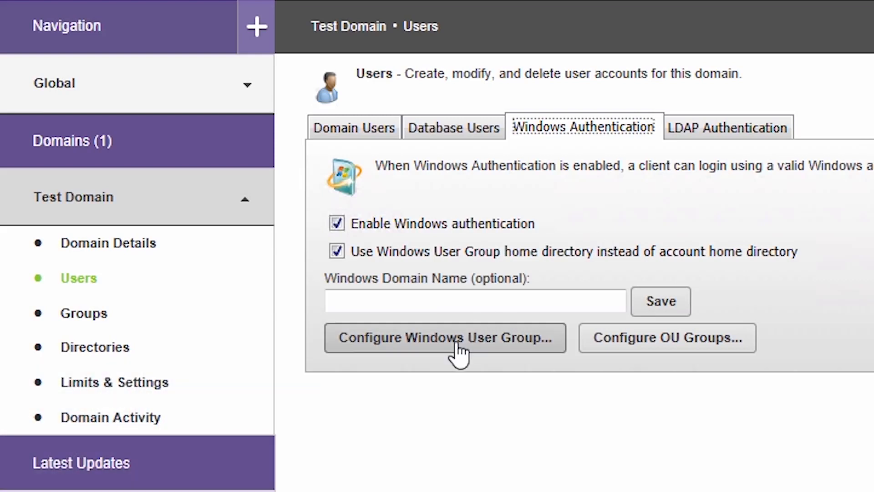
Add a virtual path mapping C:\shared files to %HOME%\Company for the Default Windows User Group and save it.
click(445, 337)
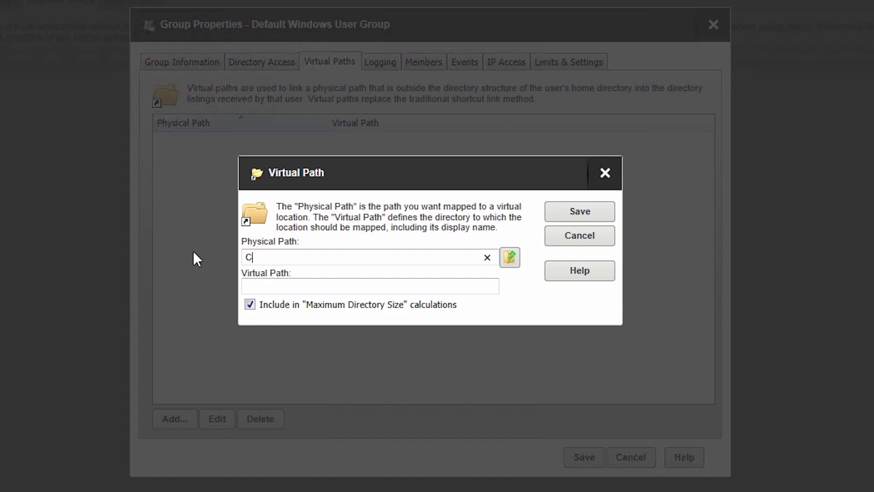
text(%HOME%\Company)
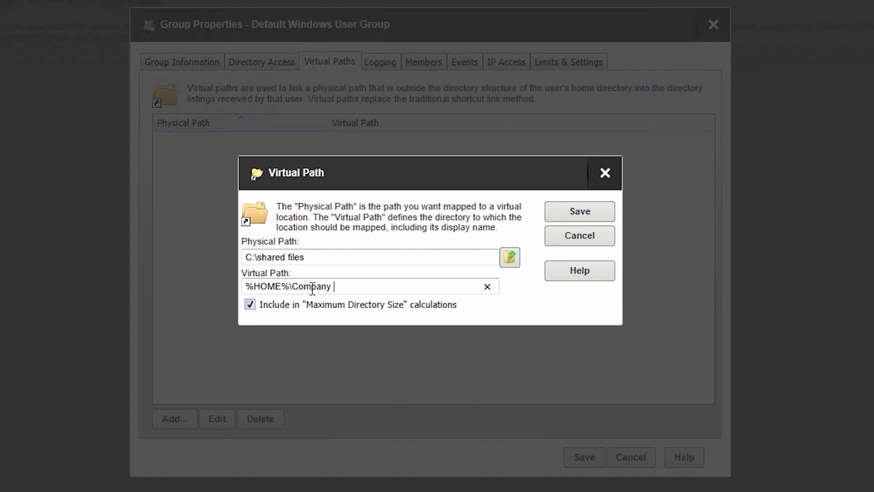
click(580, 211)
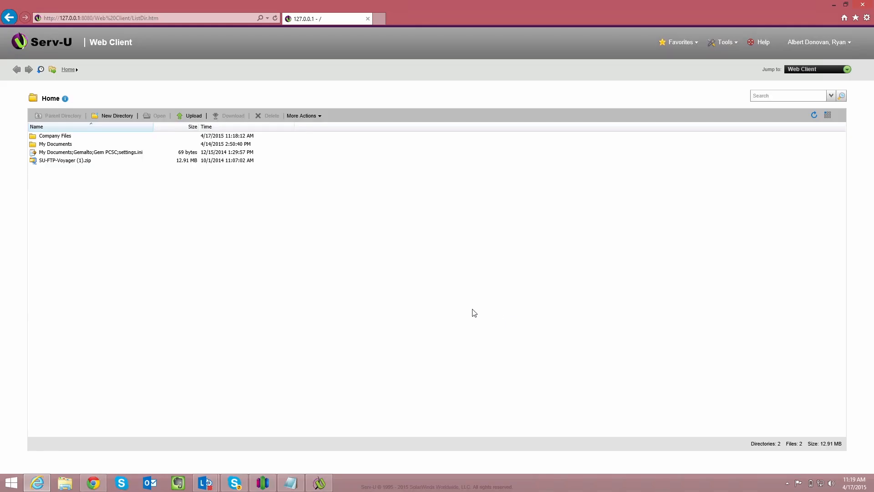
View the Home directory listing to check for the Company Files folder.
click(56, 135)
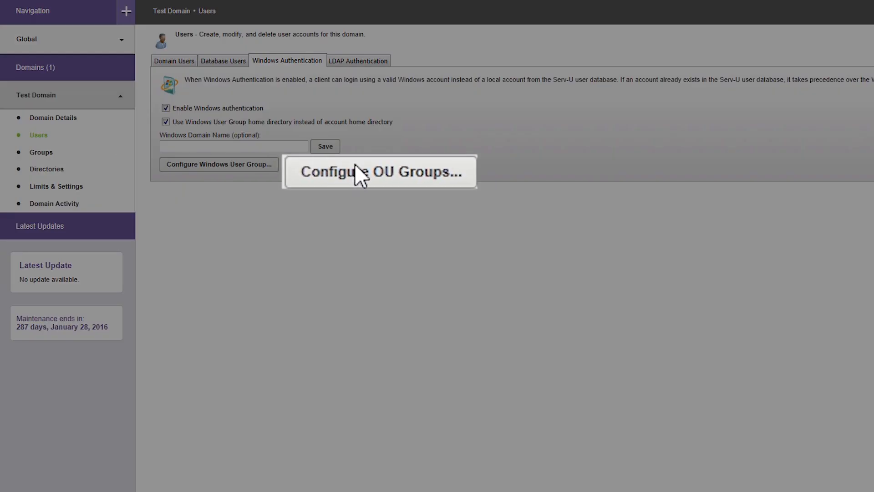
Under the Test OU group, add a child group and name it subtest.
click(379, 171)
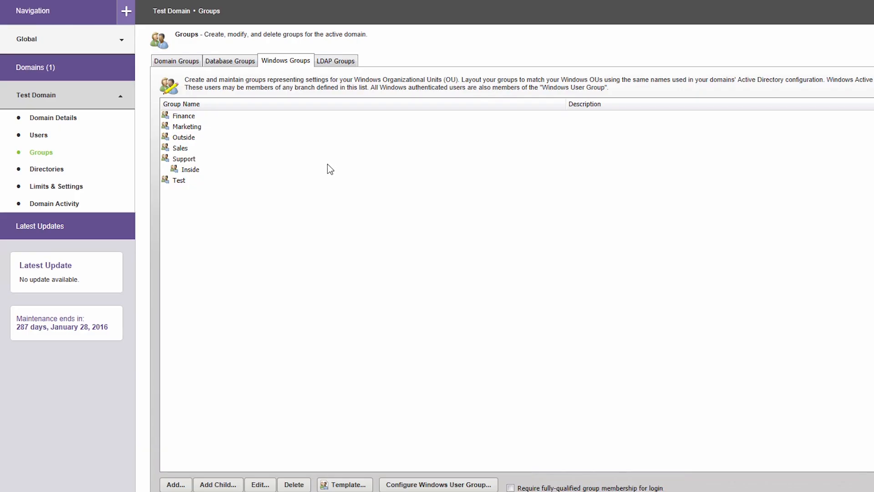
click(178, 180)
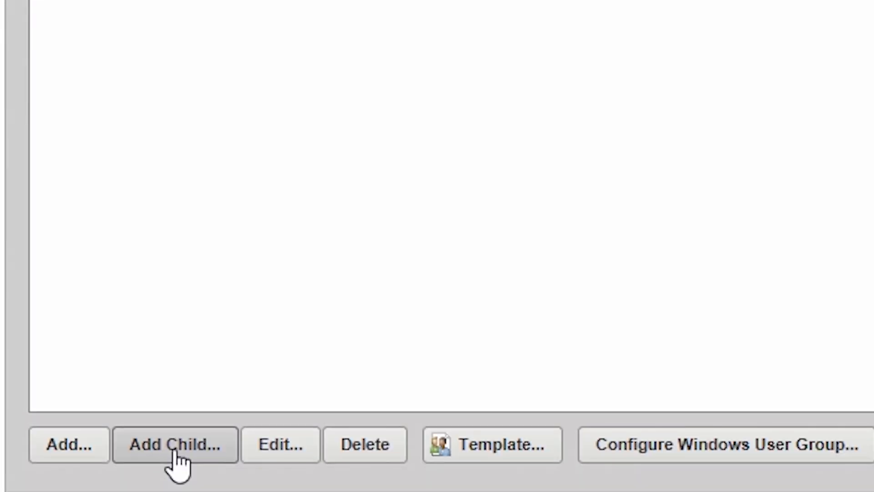
click(175, 444)
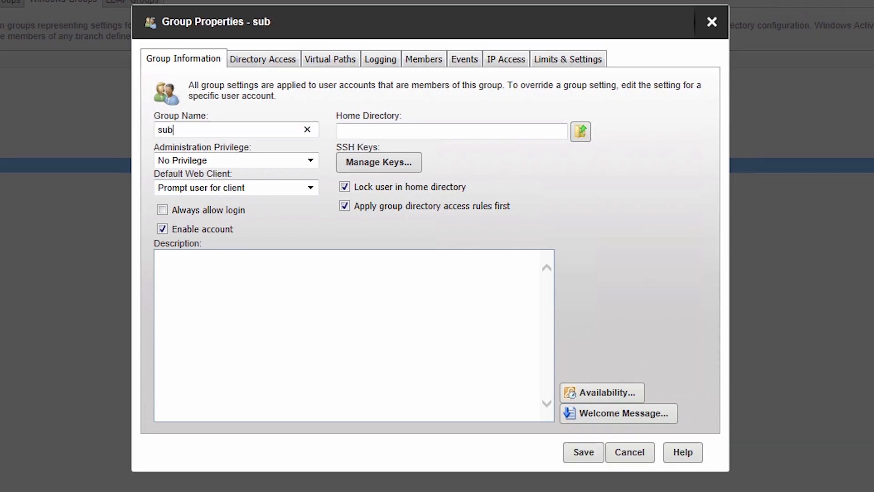
text(test)
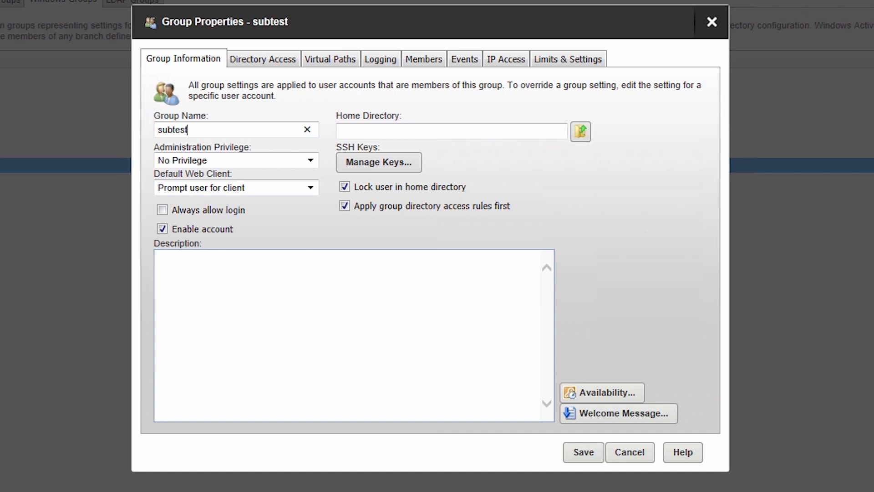